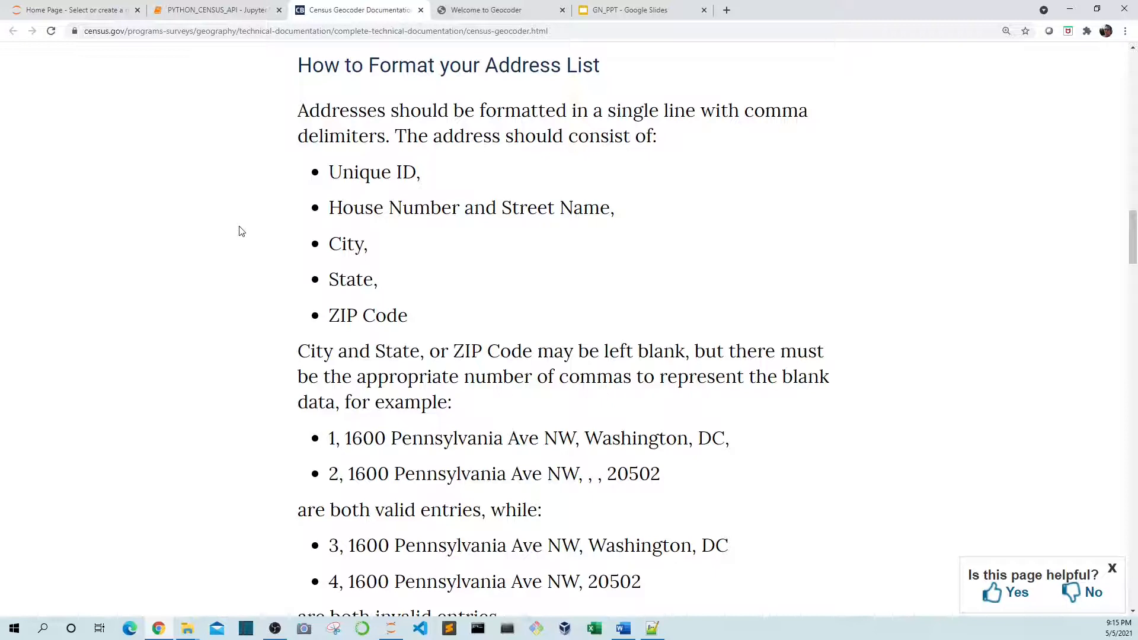
pyautogui.moveTo(398, 180)
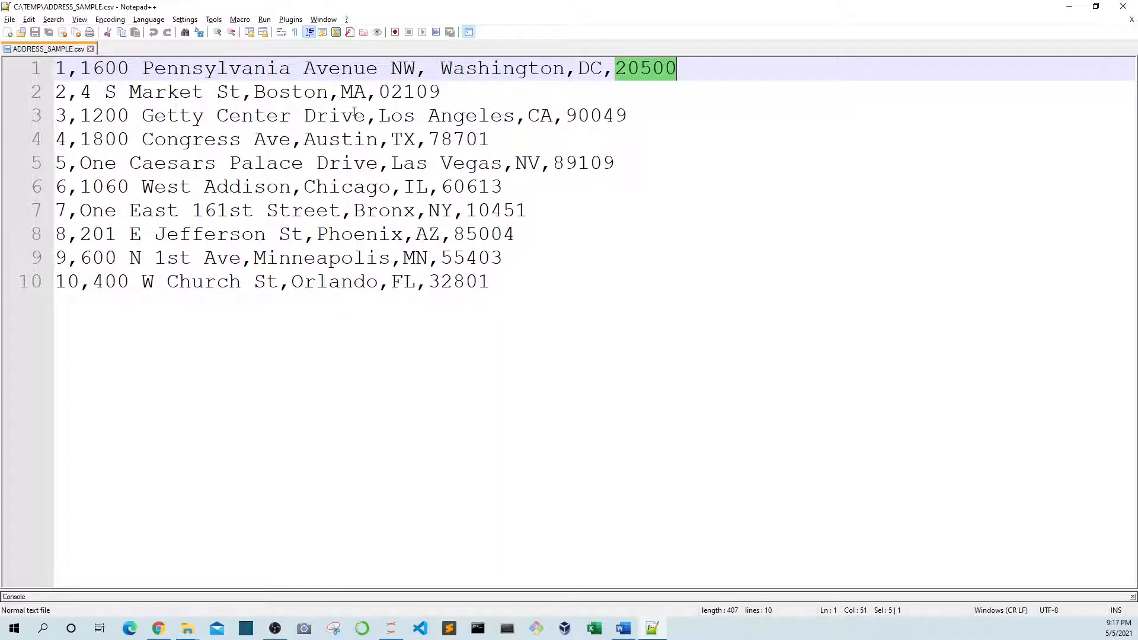
pyautogui.moveTo(279, 195)
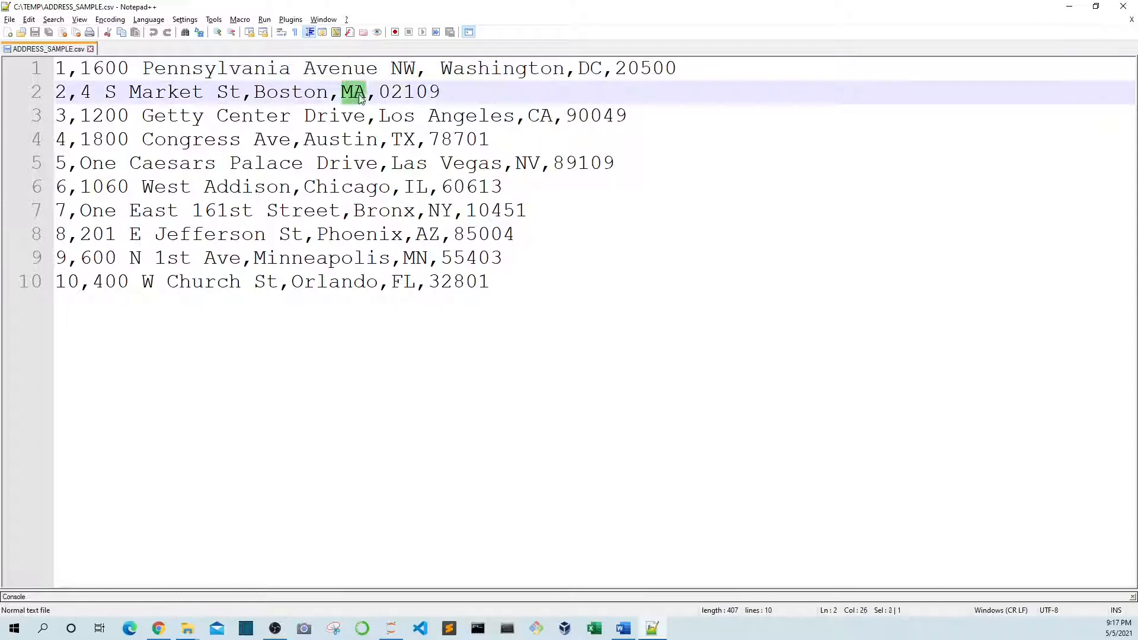
# - Delete the state MA from the Boston row of ADDRESS_SAMPLE.csv, leaving empty commas
pyautogui.press('Delete')
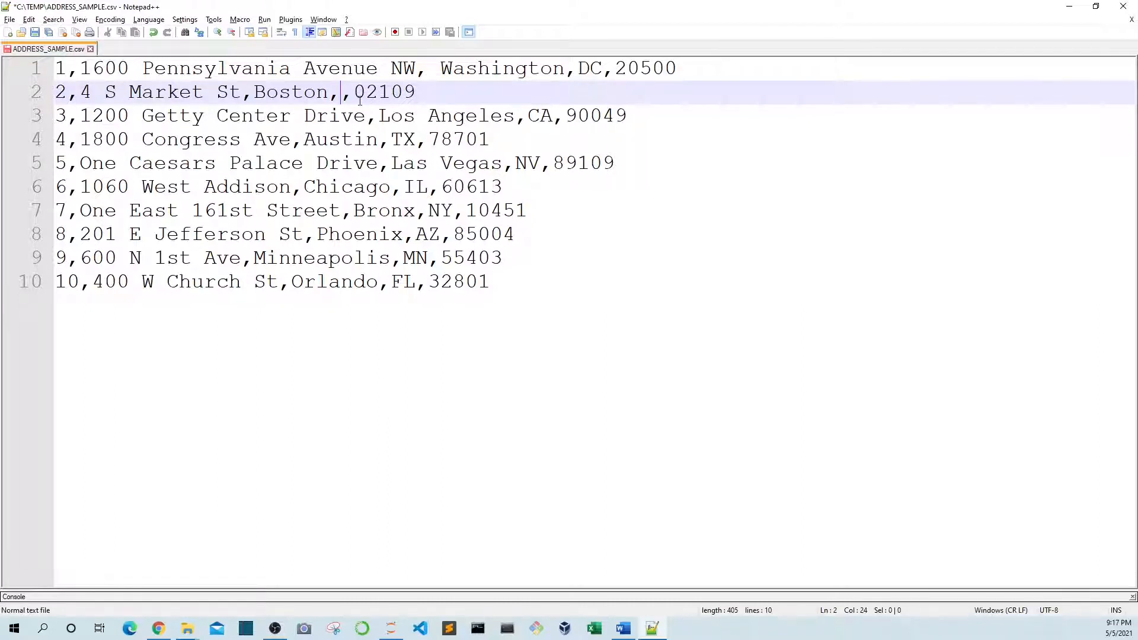
pyautogui.click(156, 628)
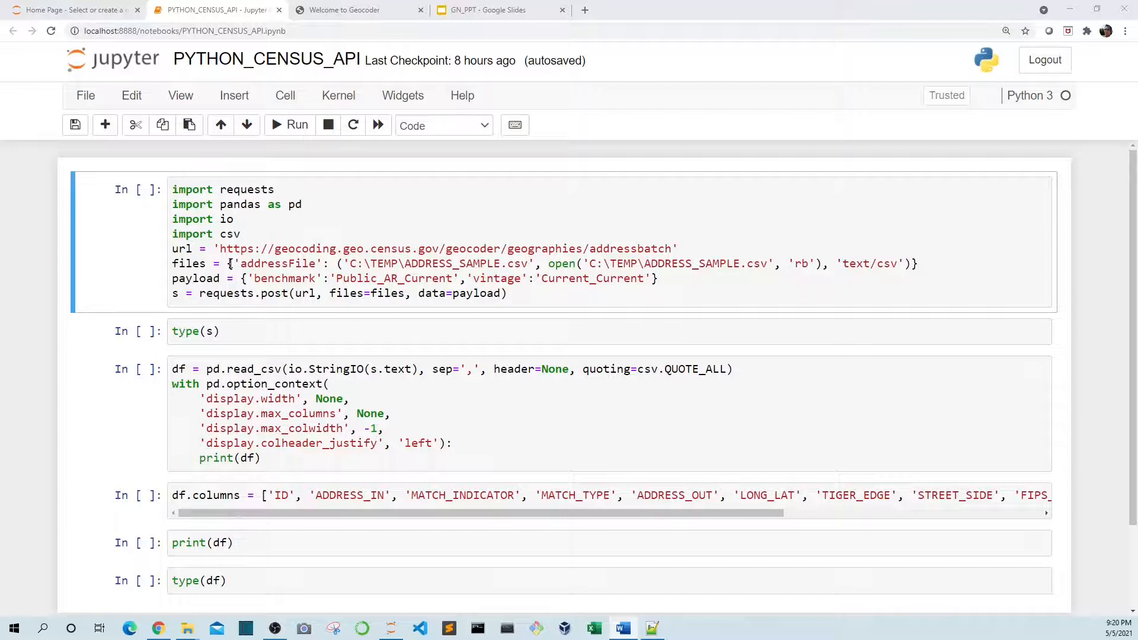
# - Bring up the PYTHON_CENSUS_API notebook with the Census batch geocoding request cell
pyautogui.click(651, 628)
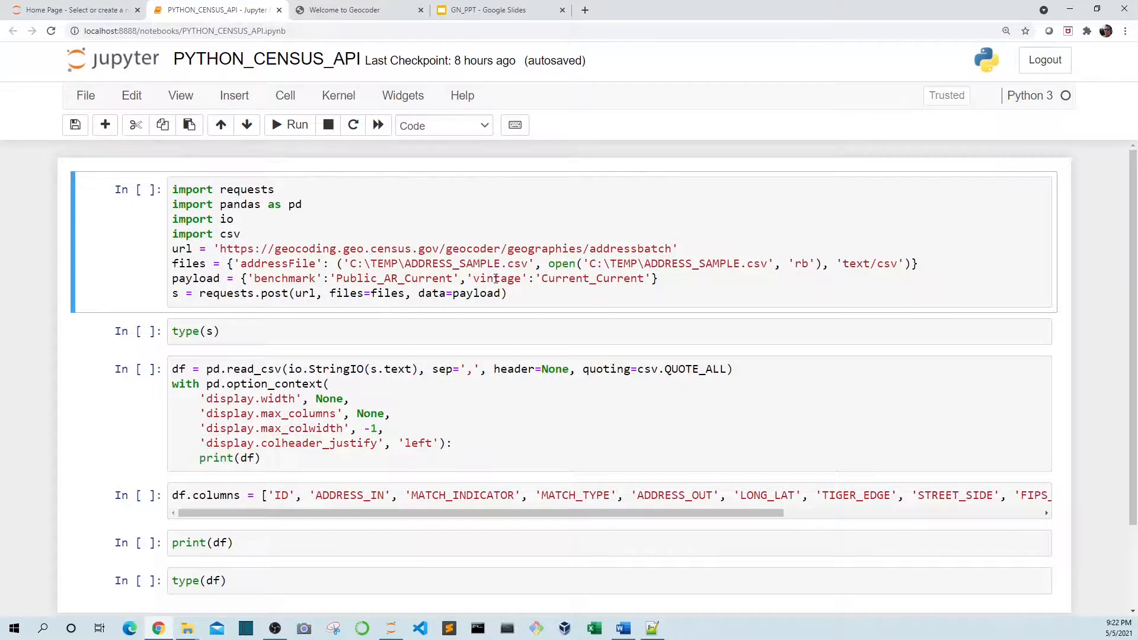
pyautogui.click(356, 10)
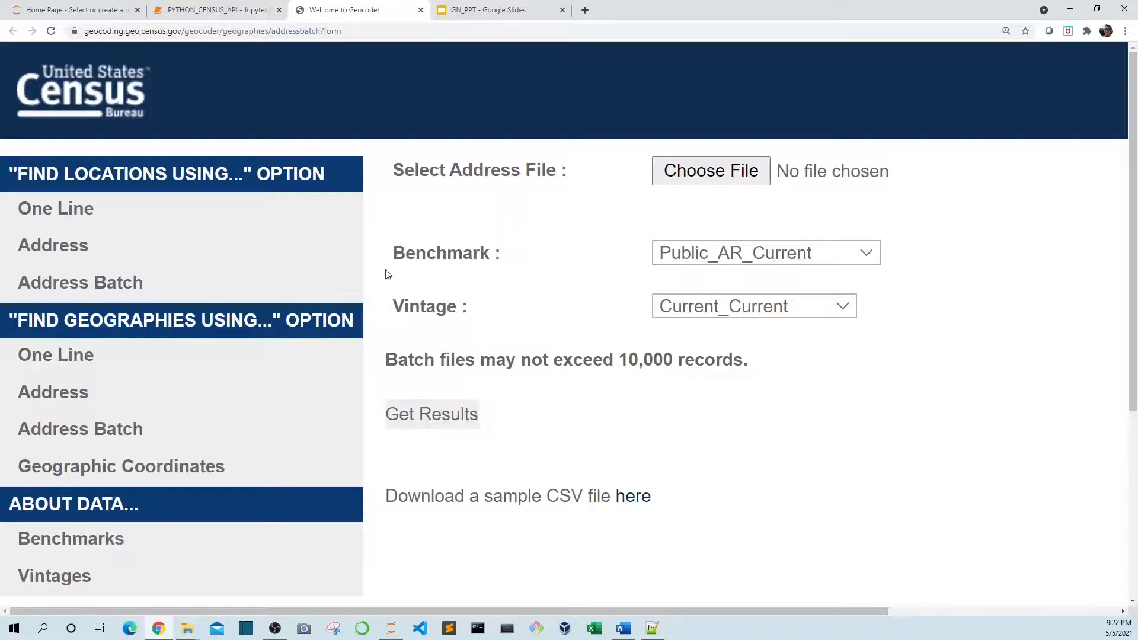
pyautogui.moveTo(473, 276)
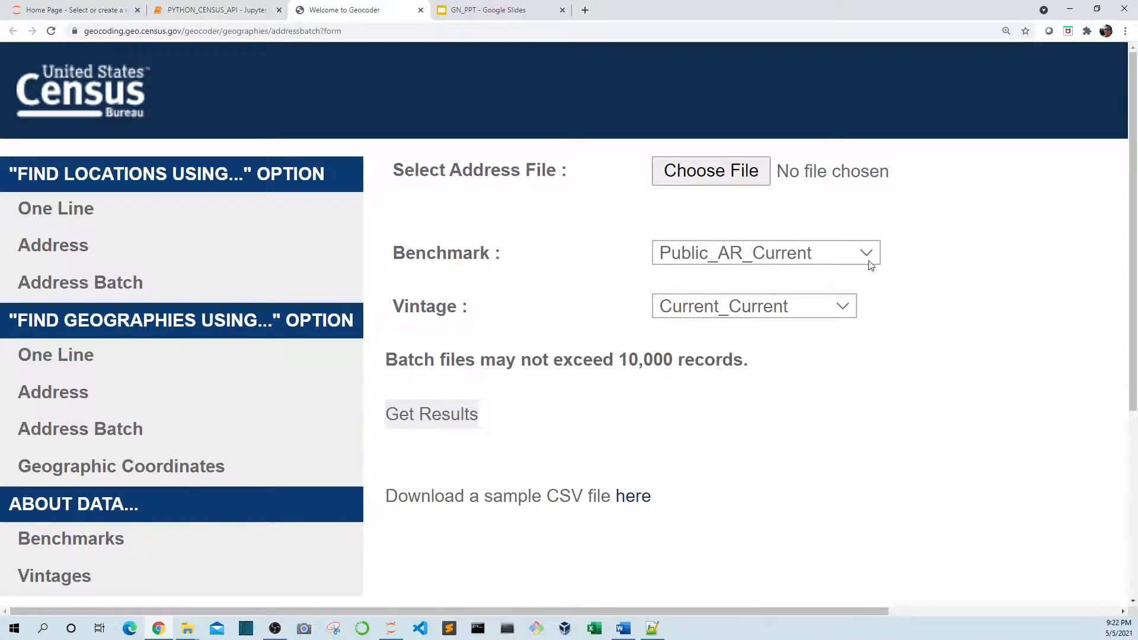
pyautogui.click(766, 252)
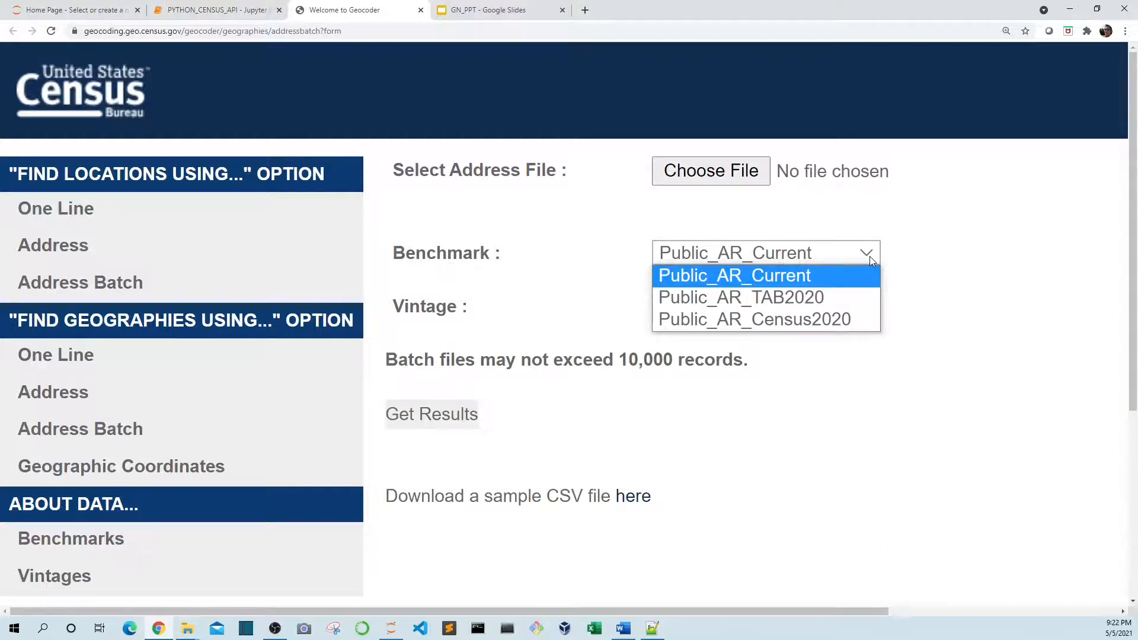
pyautogui.click(753, 306)
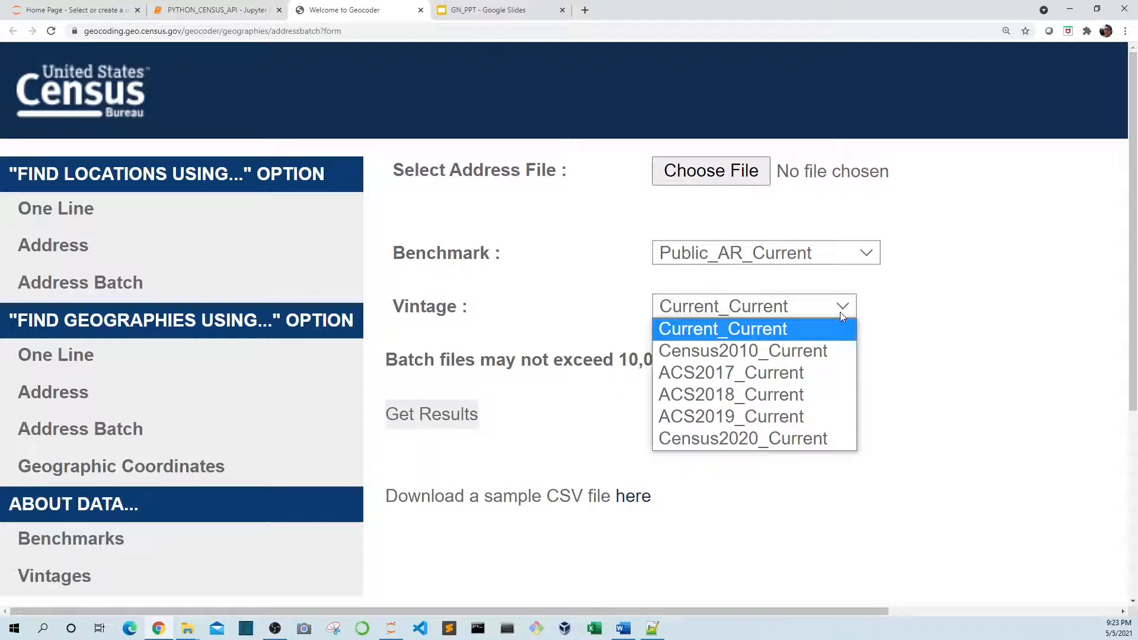
pyautogui.click(215, 9)
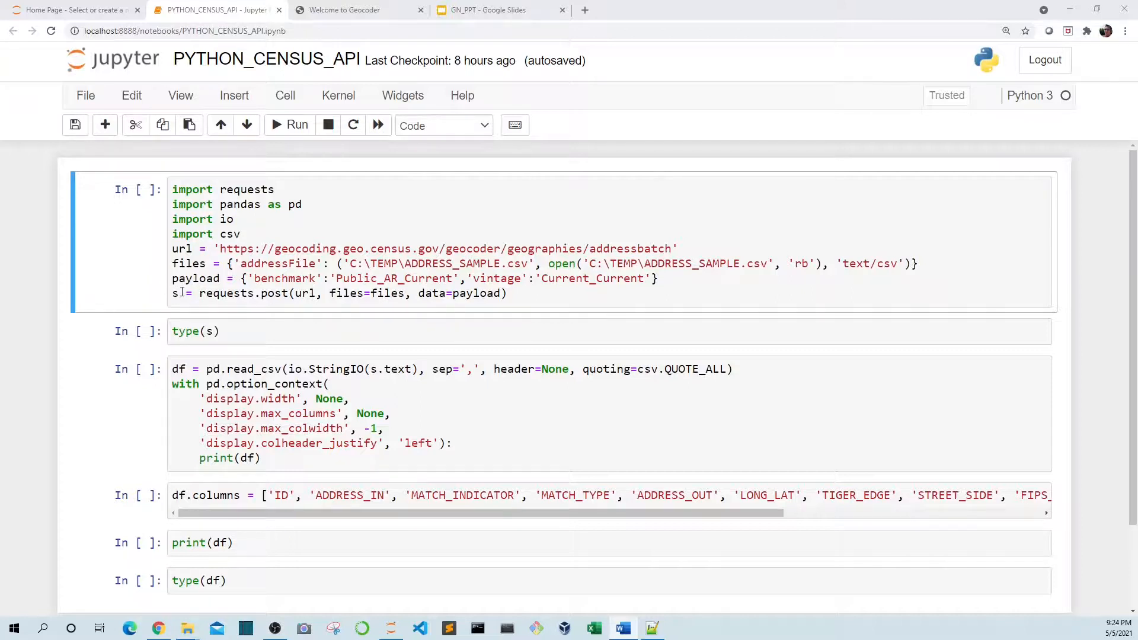
# - Post ADDRESS_SAMPLE.csv to the Census batch geocoder and confirm type(s) is a requests Response
pyautogui.click(289, 124)
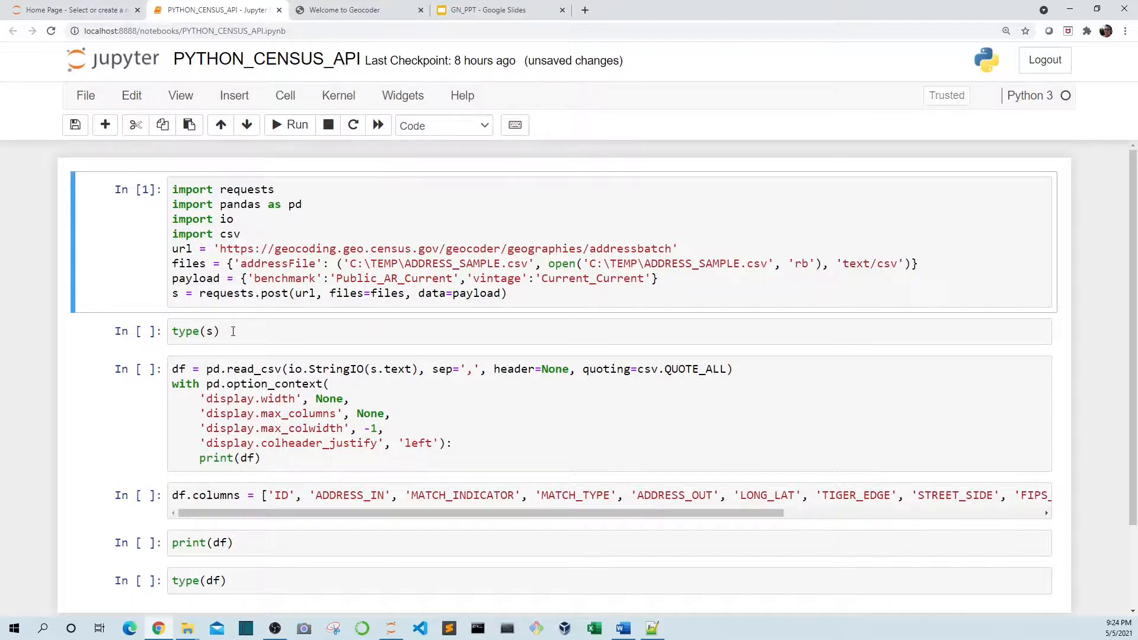
pyautogui.click(289, 125)
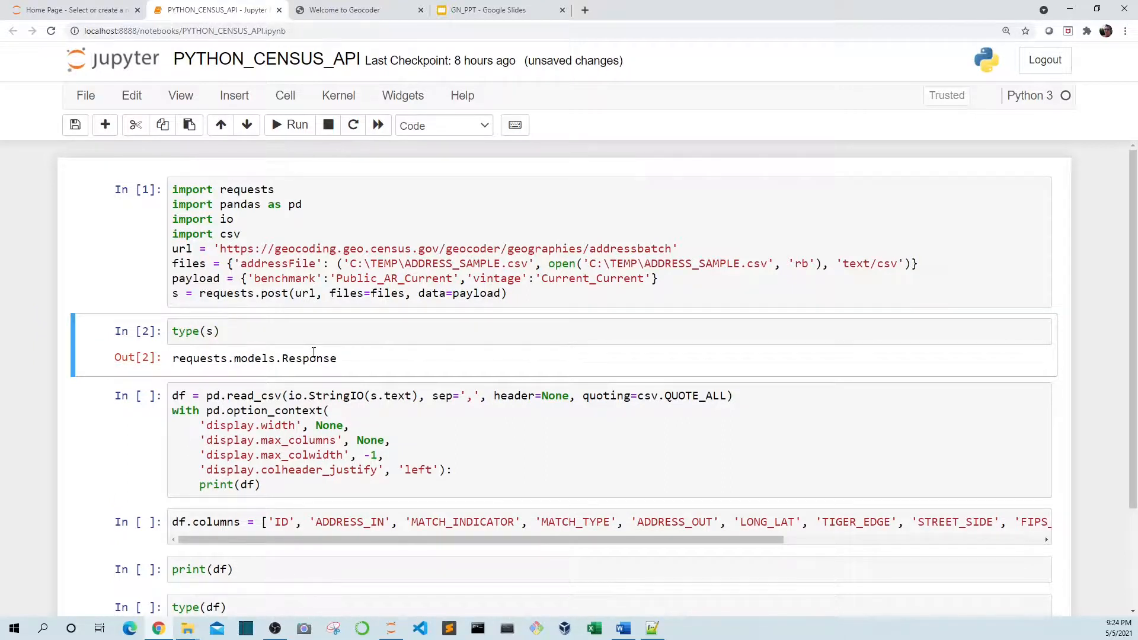
pyautogui.scroll(-3)
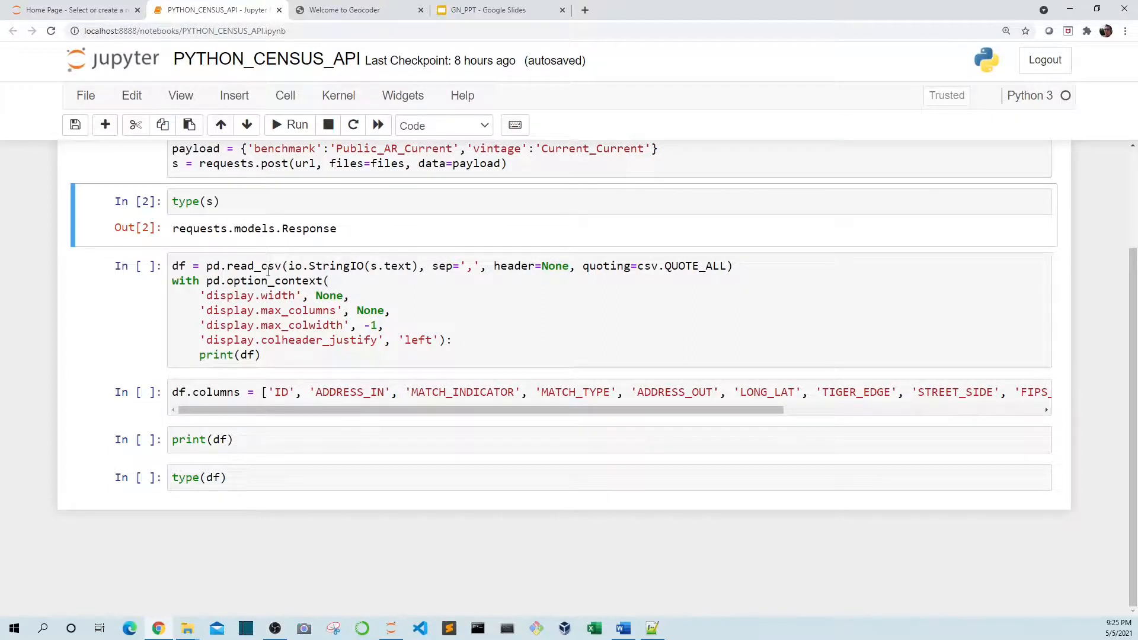
pyautogui.moveTo(264, 271)
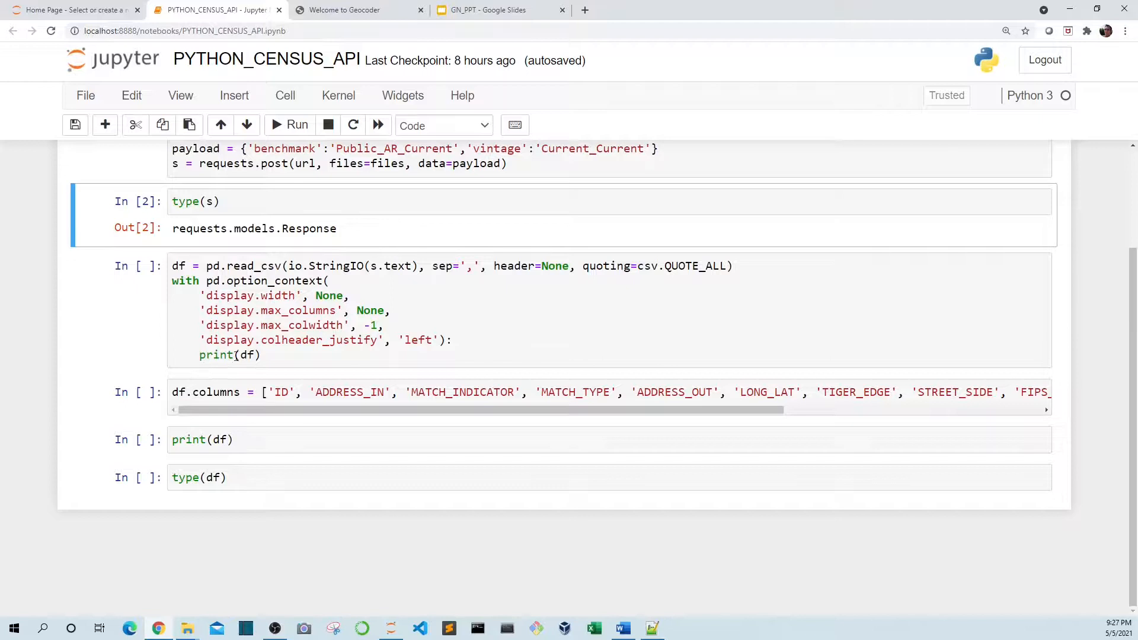
# - Read the geocoder reply into a pandas DataFrame with pd.read_csv and print its rows
pyautogui.click(297, 125)
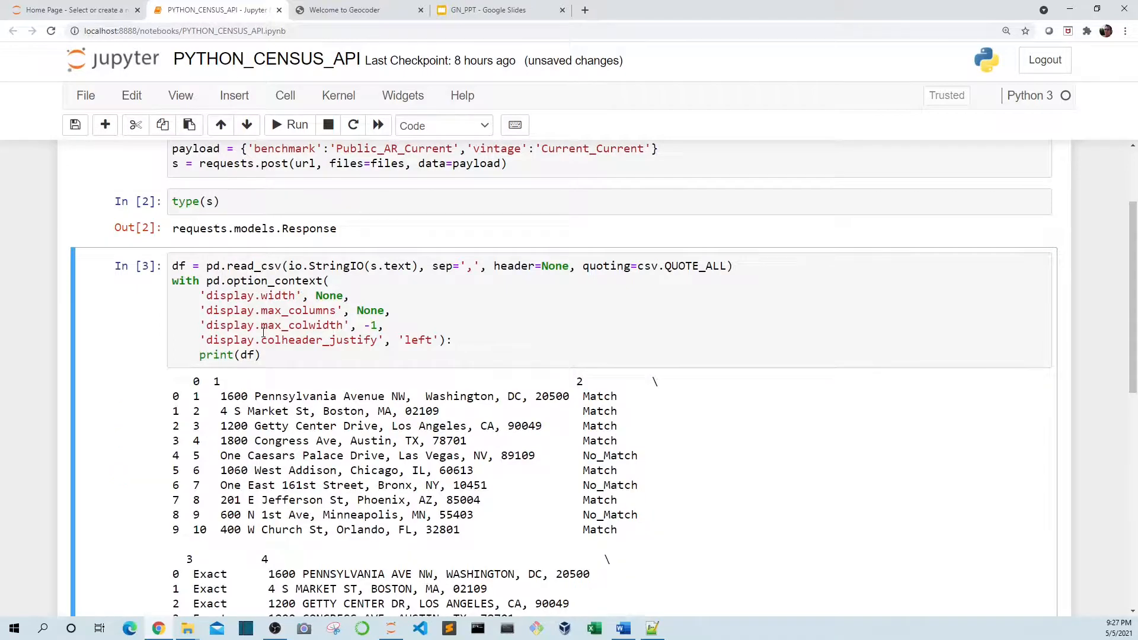
pyautogui.scroll(-3)
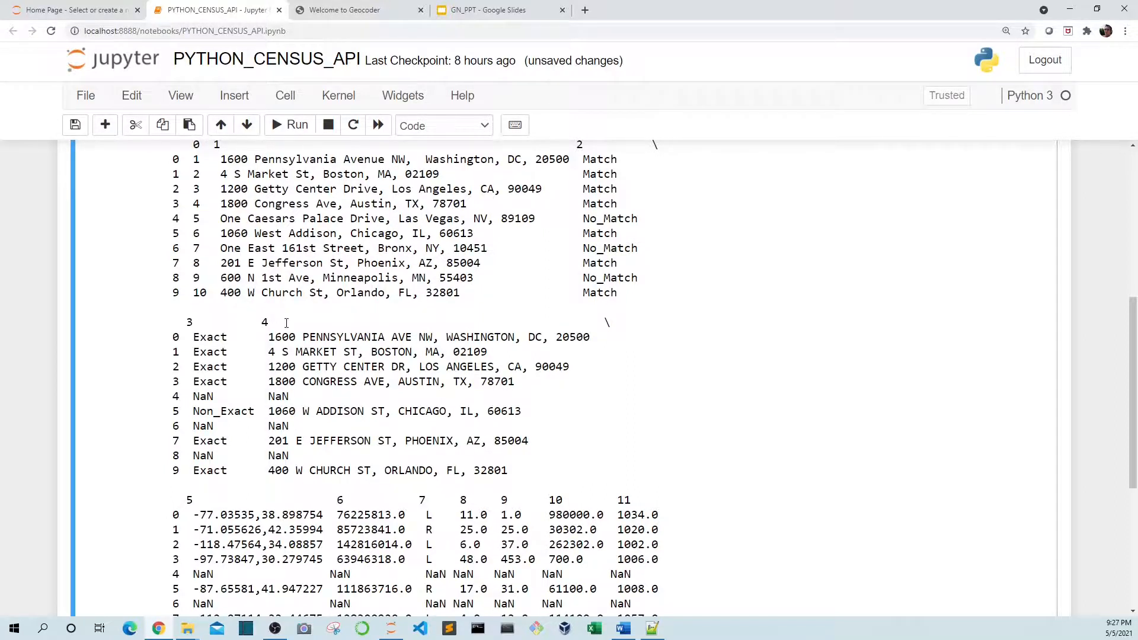
pyautogui.scroll(-3)
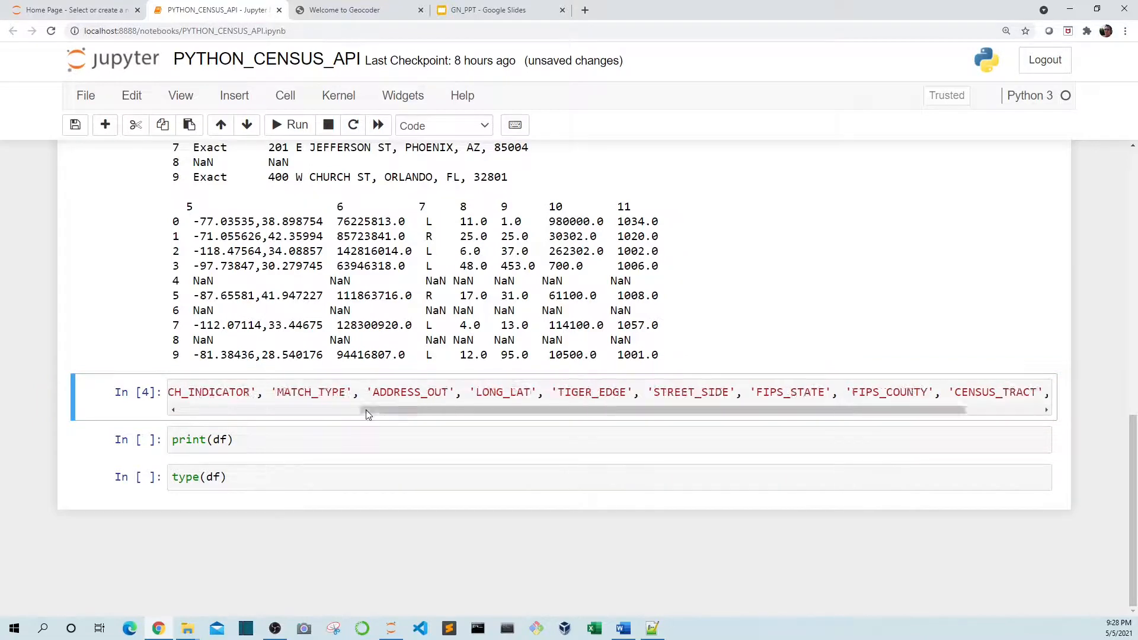
# - Print the DataFrame with labeled columns like ID, ADDRESS_IN, MATCH_INDICATOR and LONG_LAT
pyautogui.click(309, 438)
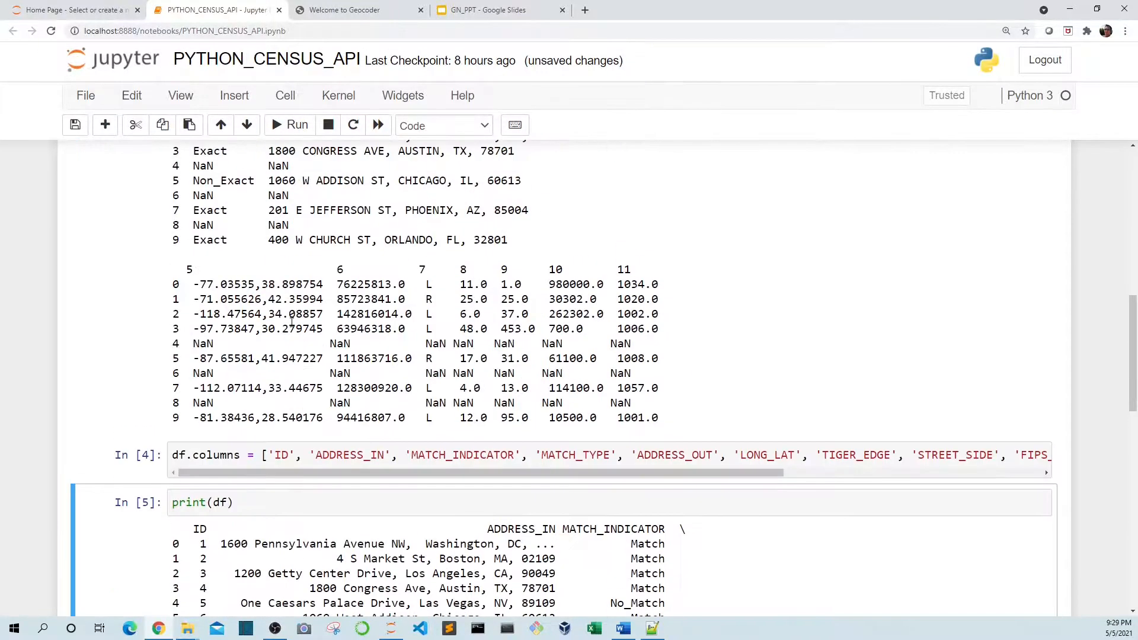
pyautogui.scroll(-3)
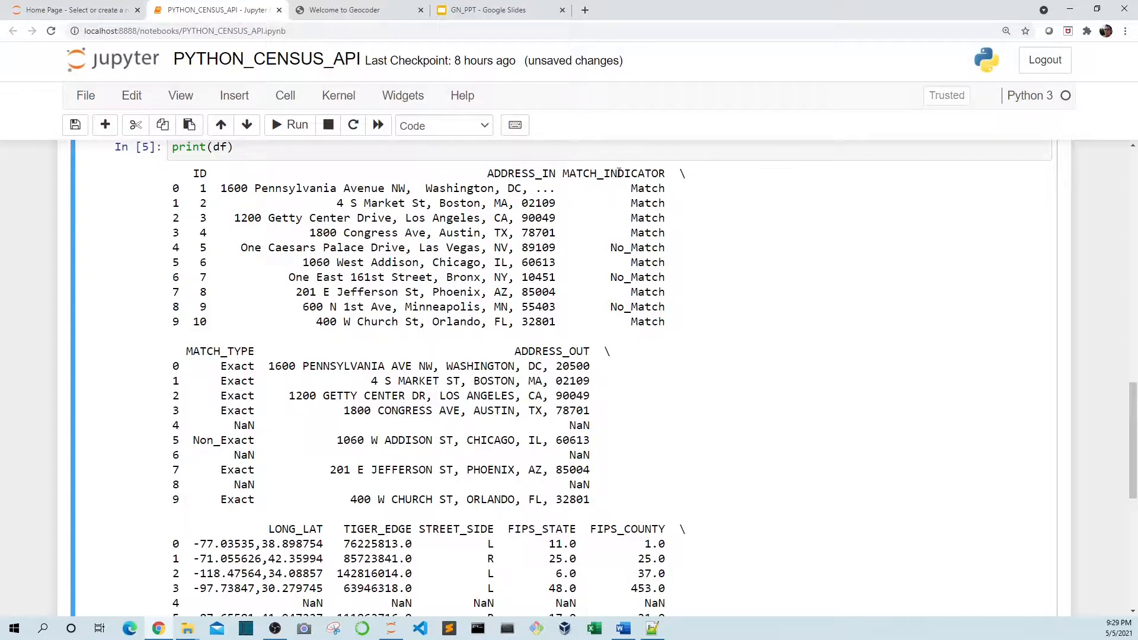
pyautogui.moveTo(640, 227)
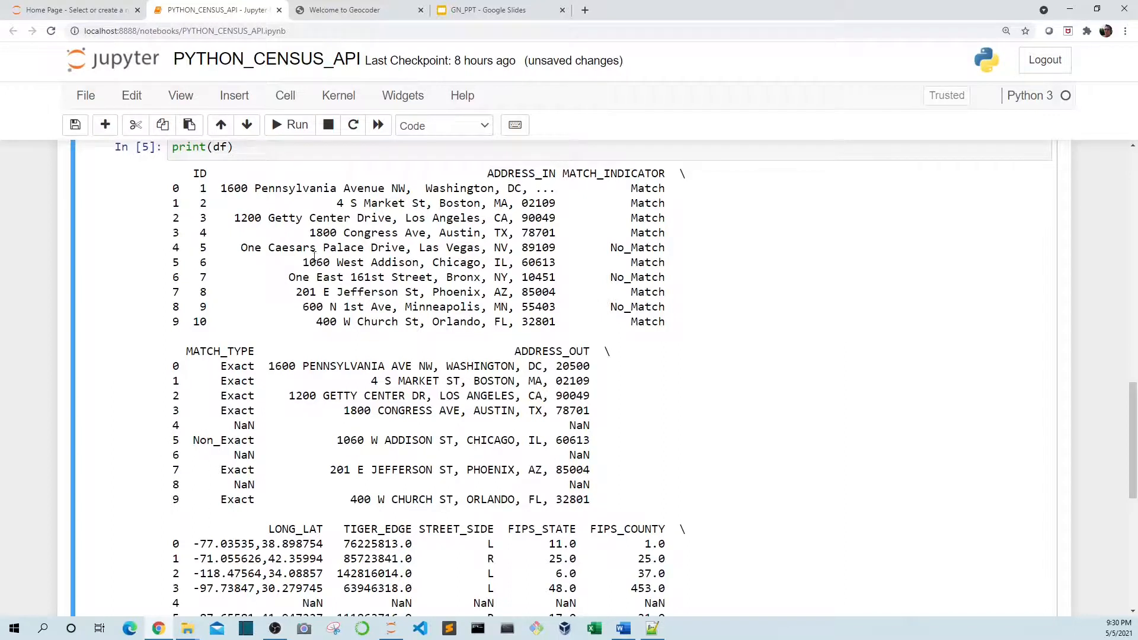
pyautogui.moveTo(367, 260)
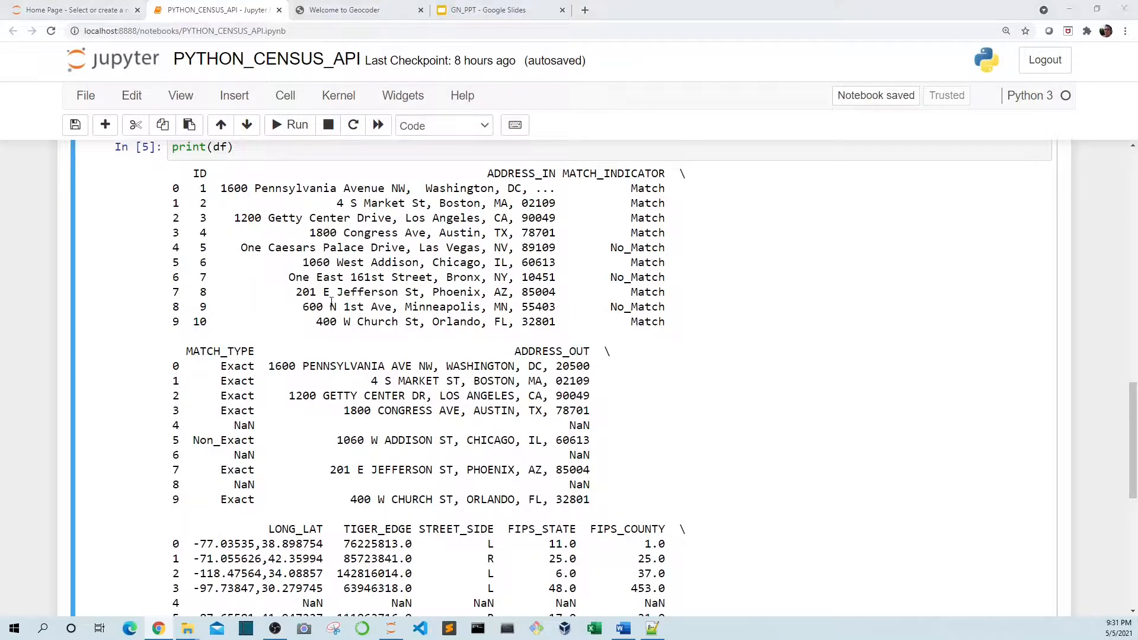
pyautogui.click(651, 628)
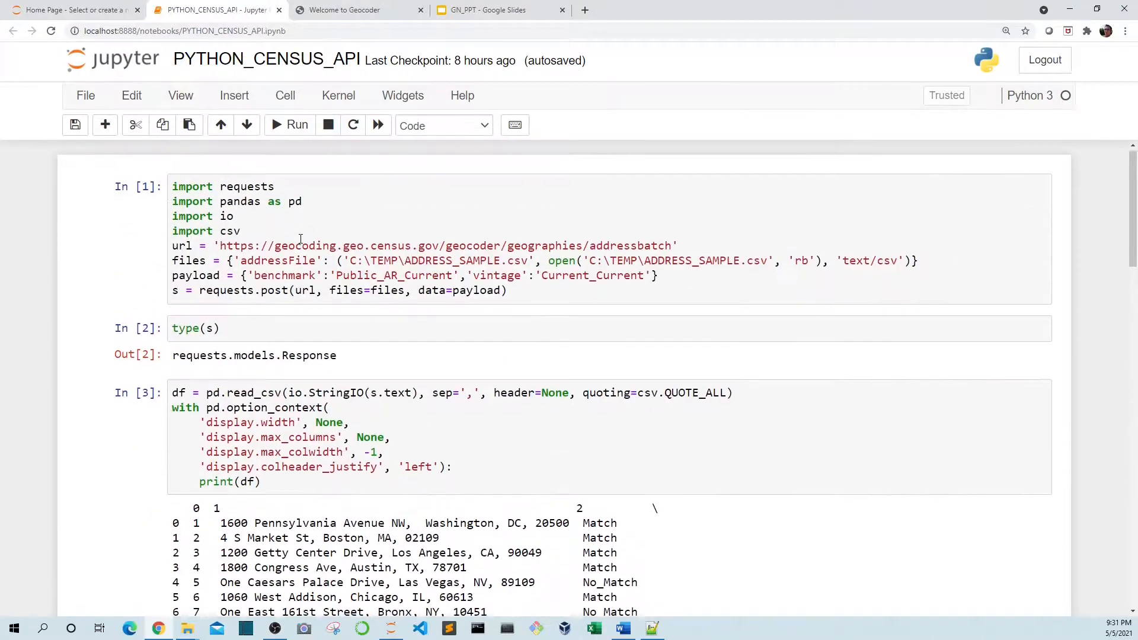
# - Rerun the notebook so the Bronx address shows coordinates while Las Vegas and Minneapolis stay No_Match
pyautogui.click(289, 124)
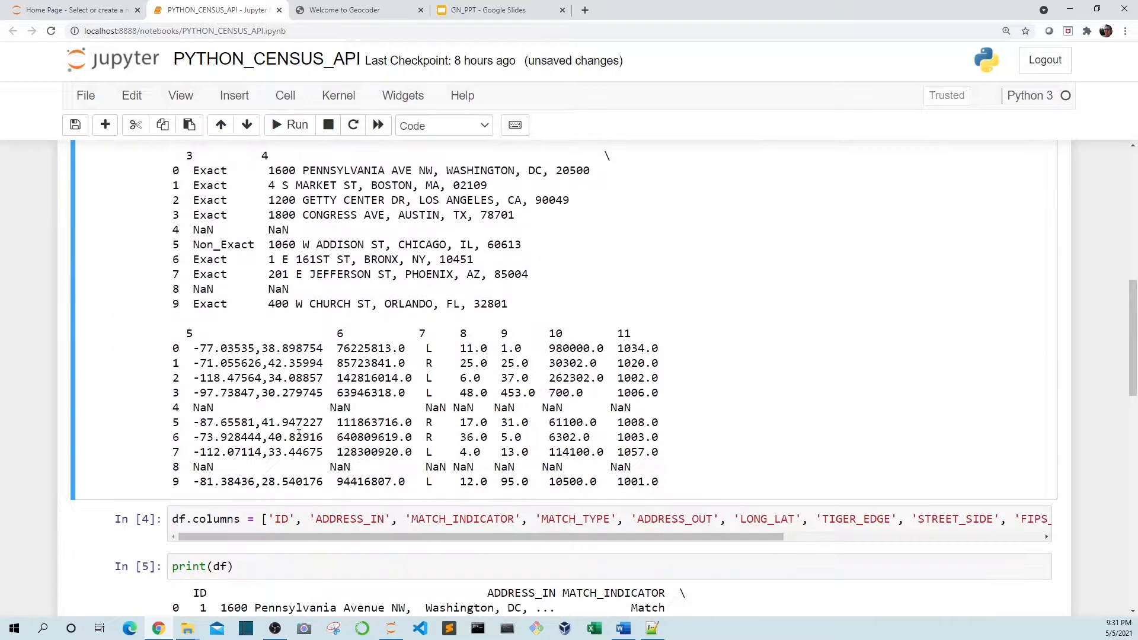
pyautogui.scroll(-3)
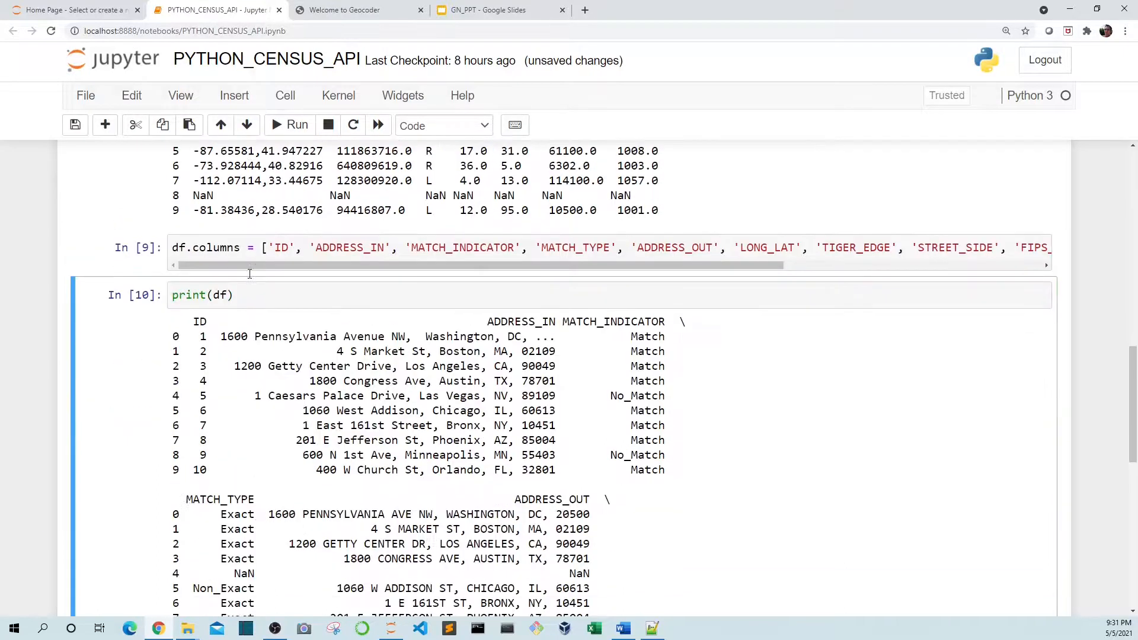
pyautogui.scroll(-3)
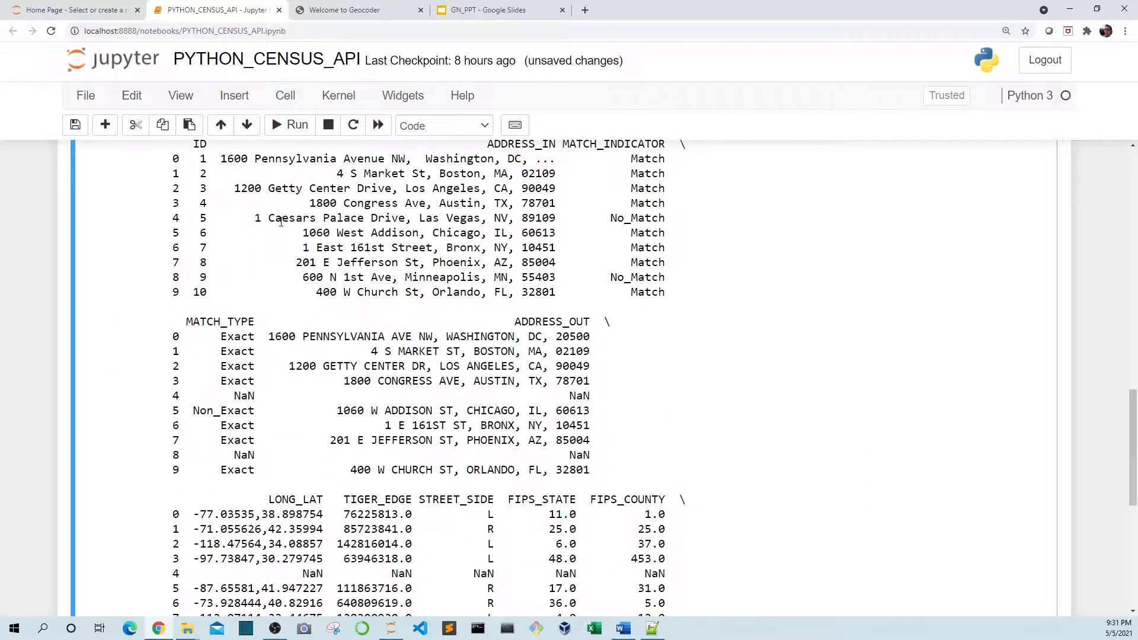
pyautogui.moveTo(637, 218)
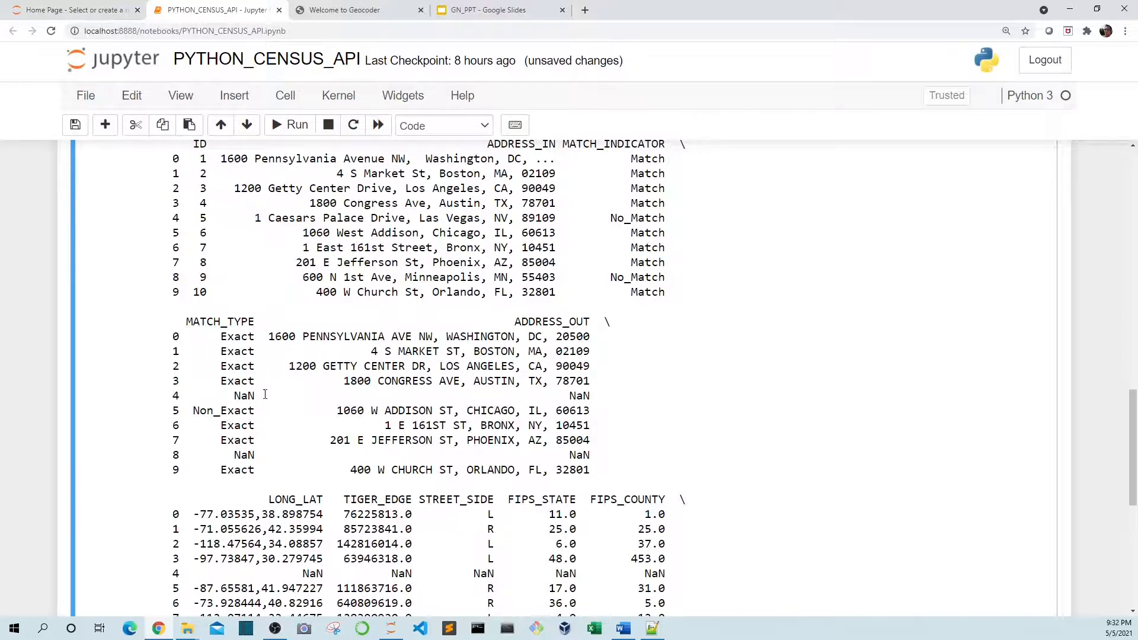
pyautogui.moveTo(441, 414)
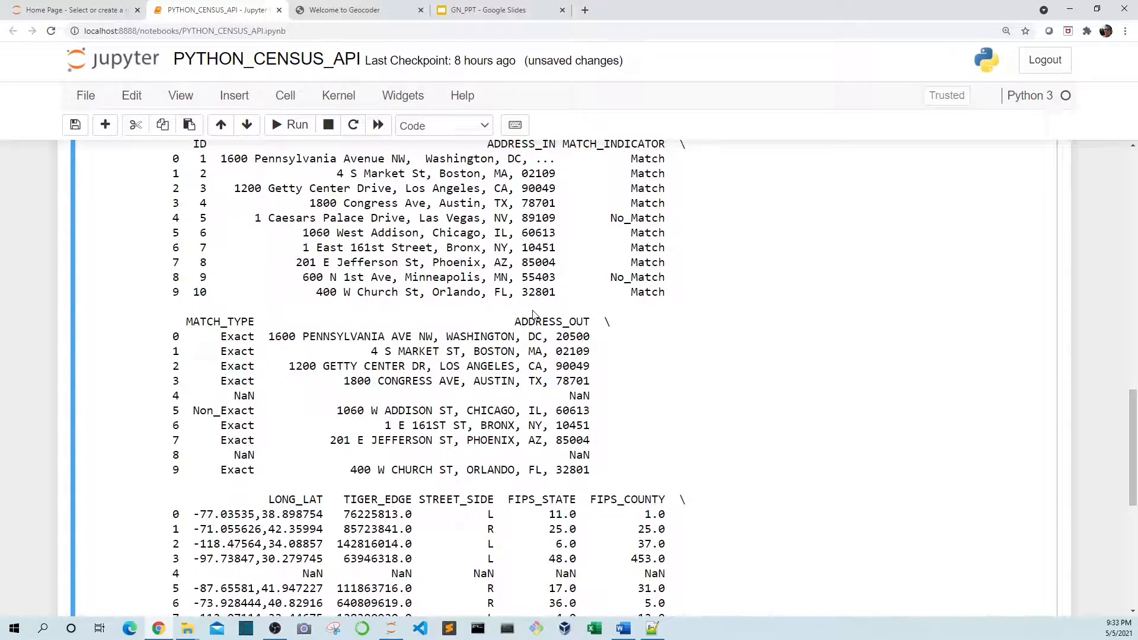
pyautogui.moveTo(492, 357)
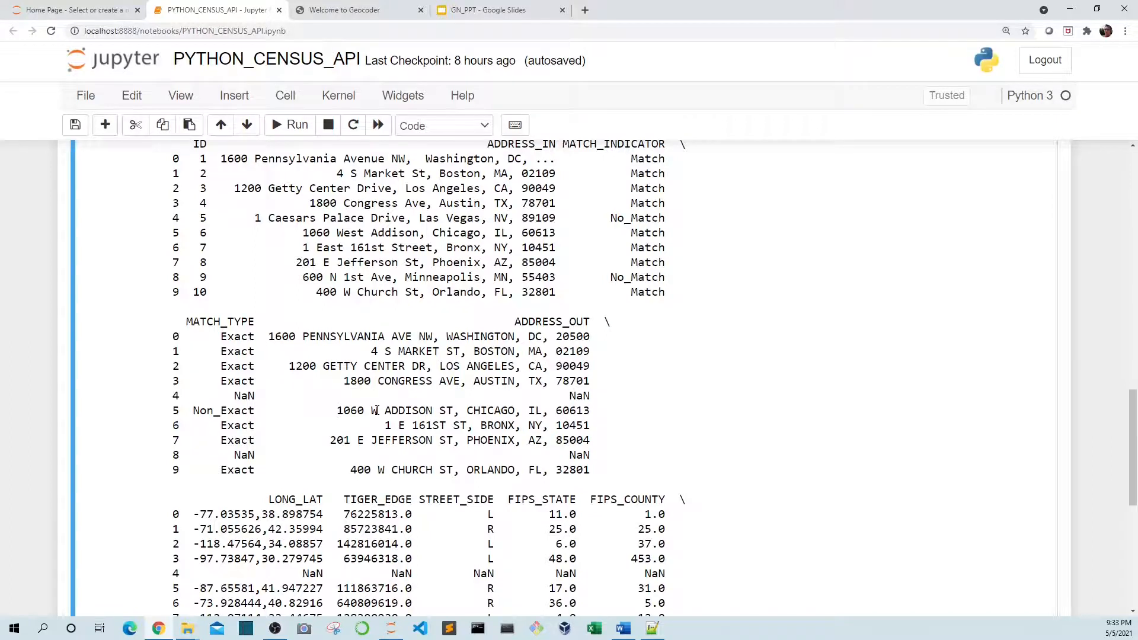
# - Scroll the print(df) output down to the CENSUS_TRACT and CENSUS_BLOCK columns
pyautogui.scroll(-3)
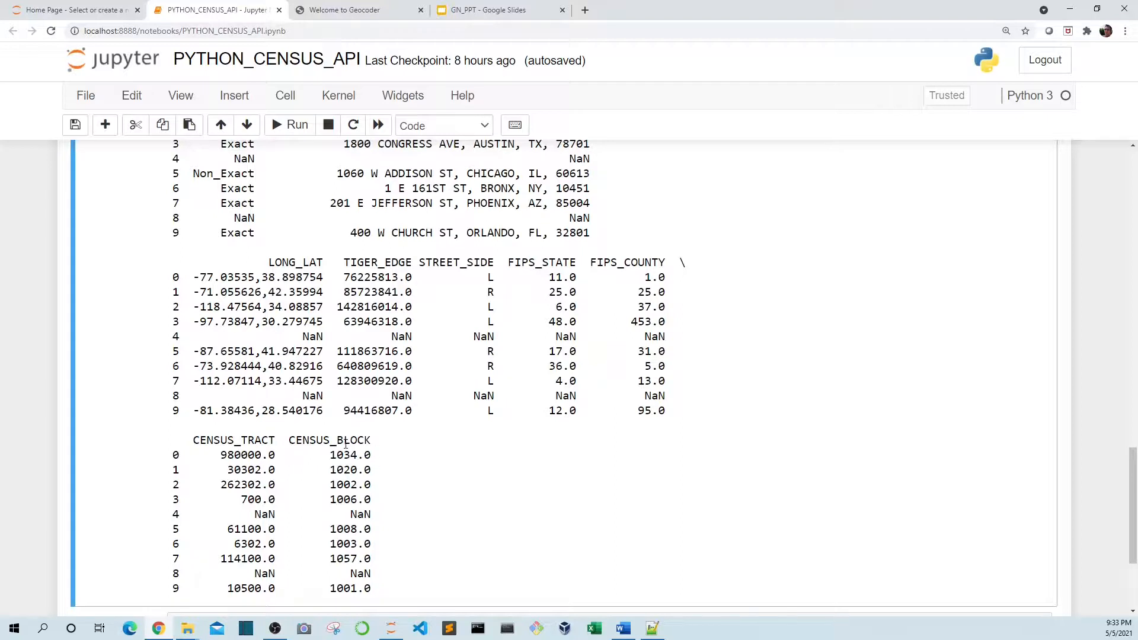
# - Show the Census Geocoder Address Batch form in the 'Welcome to Geocoder' browser tab
pyautogui.click(355, 10)
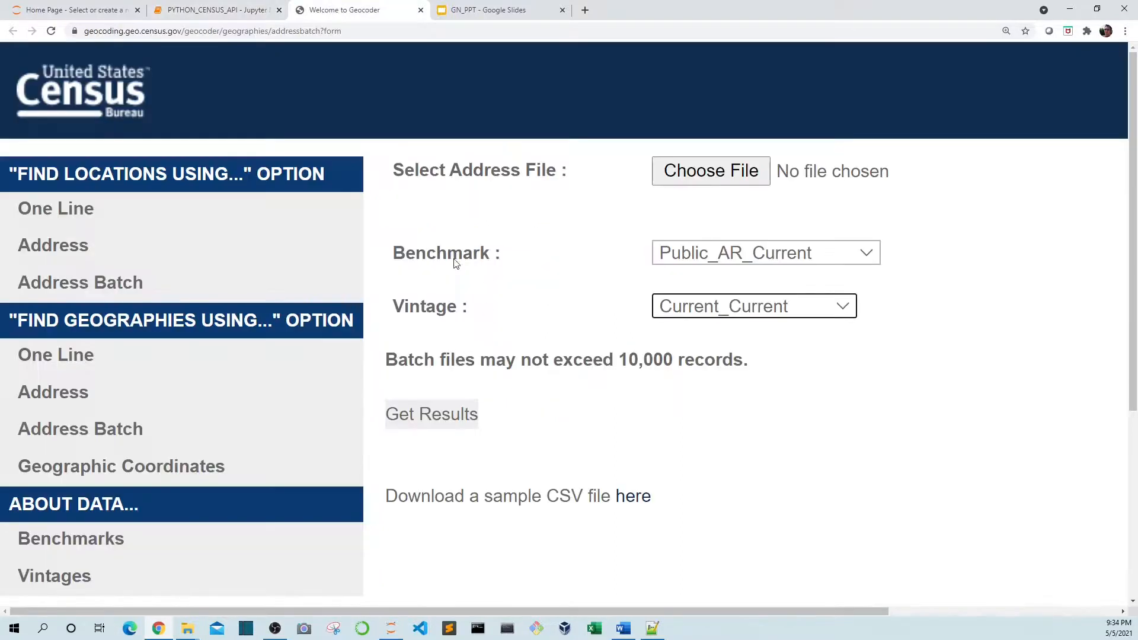
pyautogui.moveTo(473, 312)
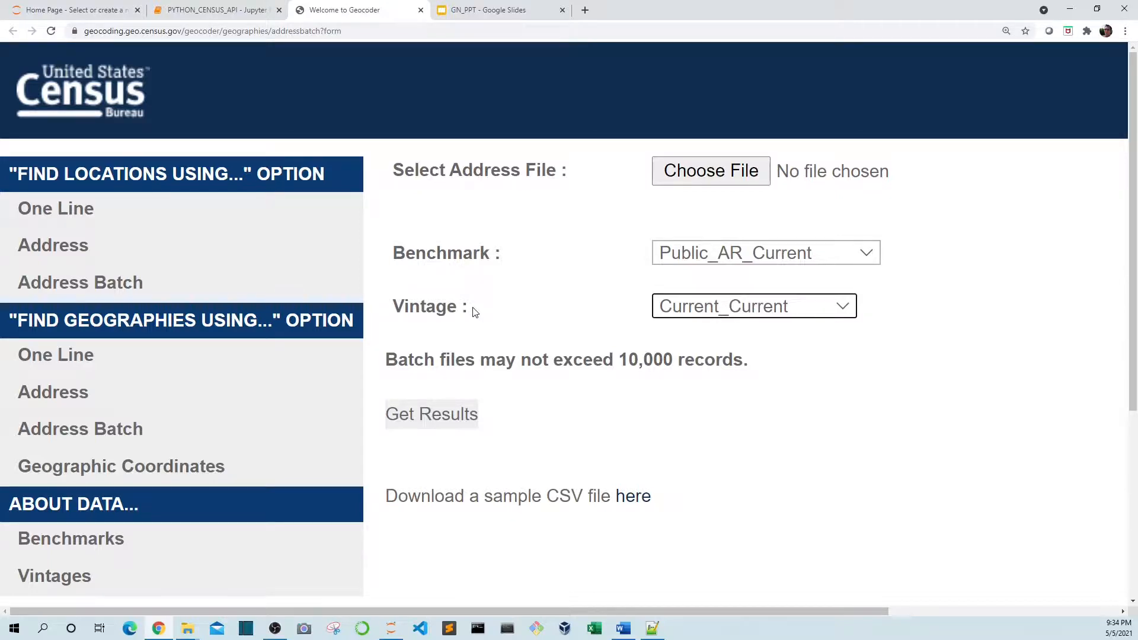
pyautogui.click(211, 30)
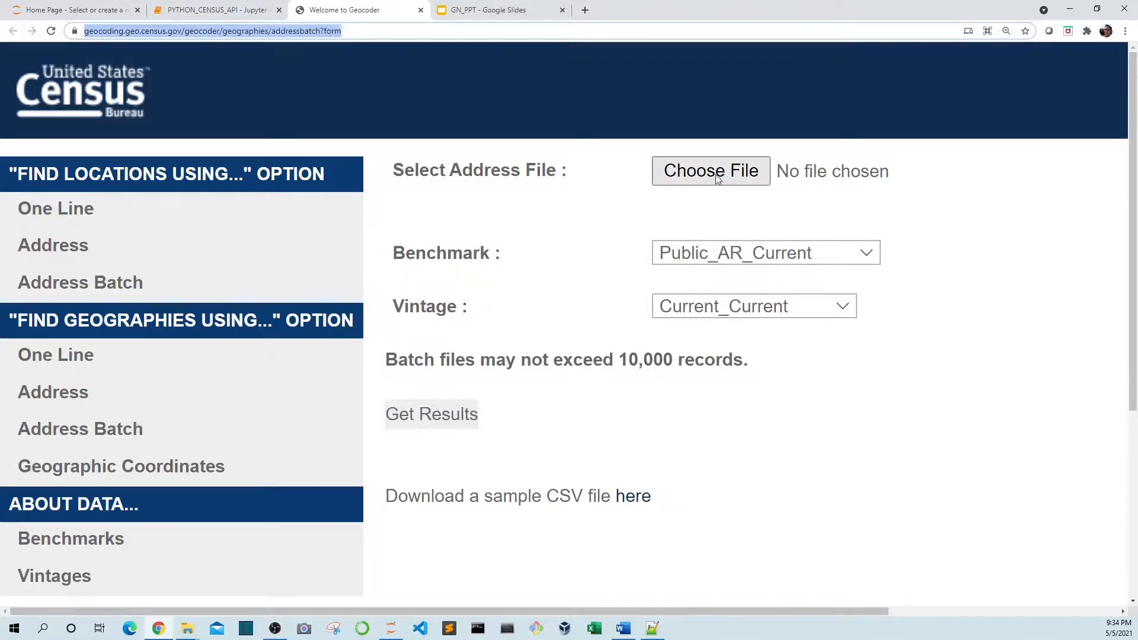
# - Attach ADDRESS_SAMPLE.csv to the batch form, keeping Public_AR_Current benchmark and Current_Current vintage
pyautogui.click(710, 171)
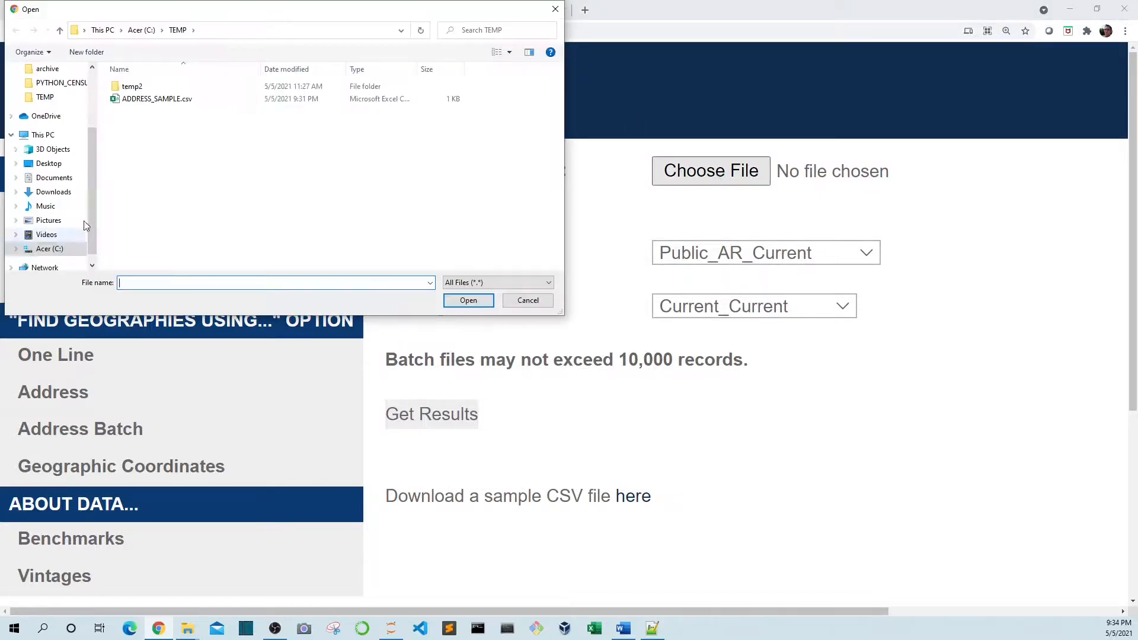
pyautogui.click(527, 300)
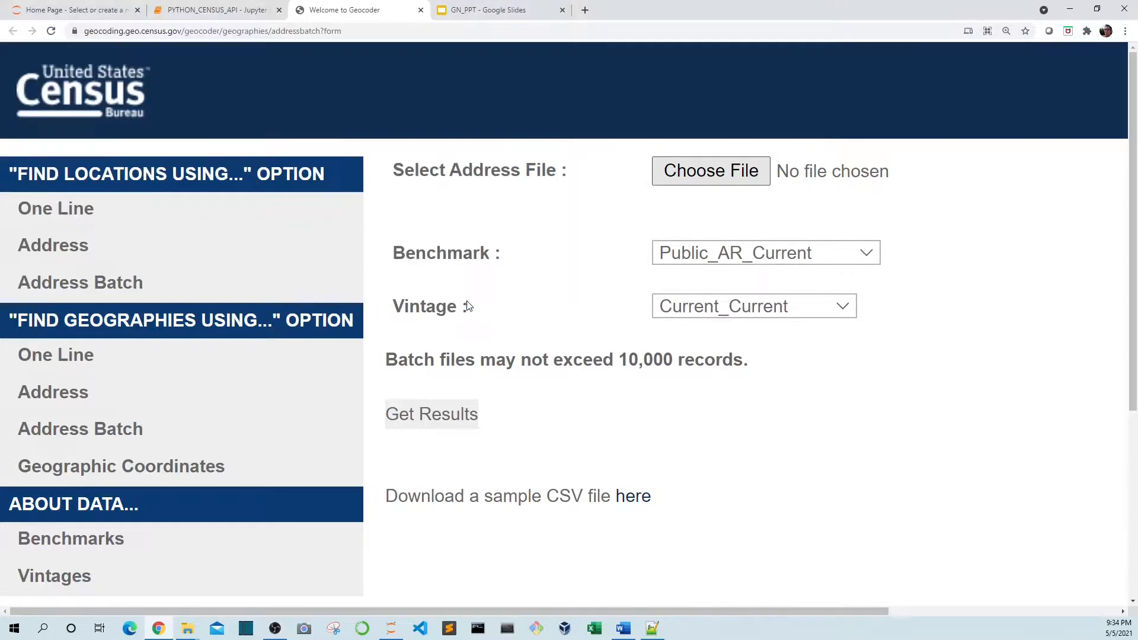
pyautogui.click(764, 252)
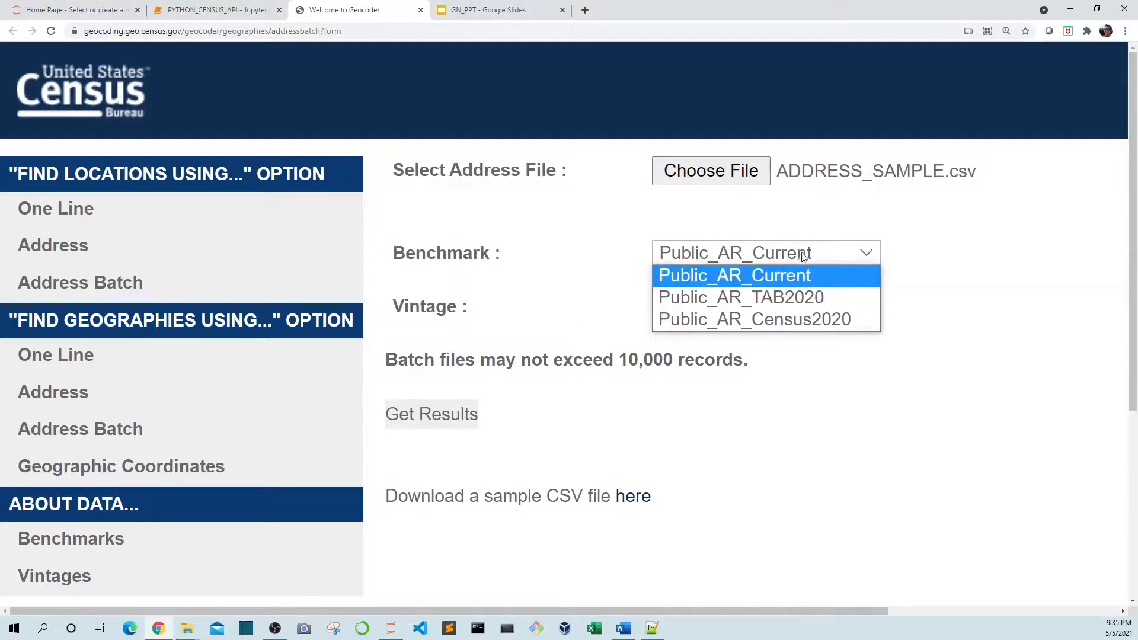
pyautogui.click(734, 275)
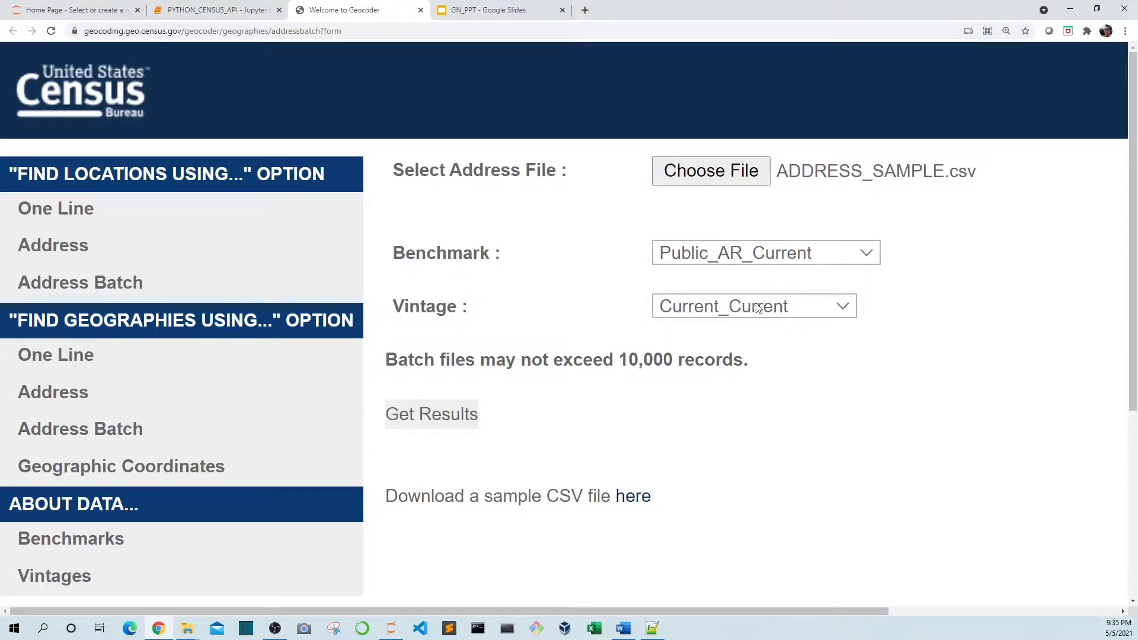
pyautogui.moveTo(894, 313)
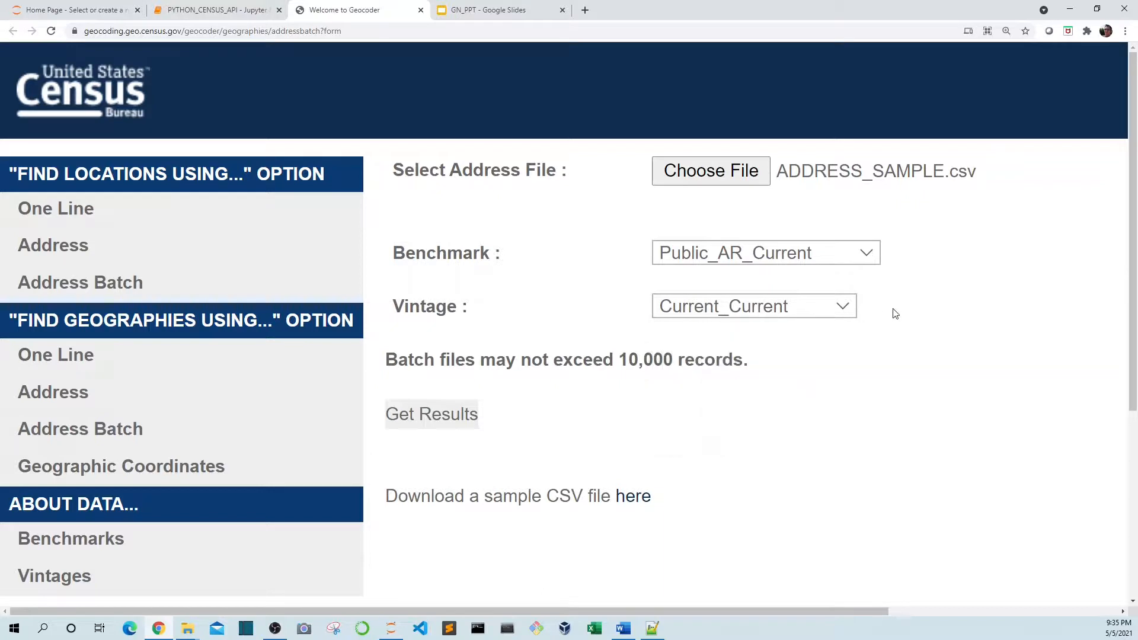
pyautogui.moveTo(626, 415)
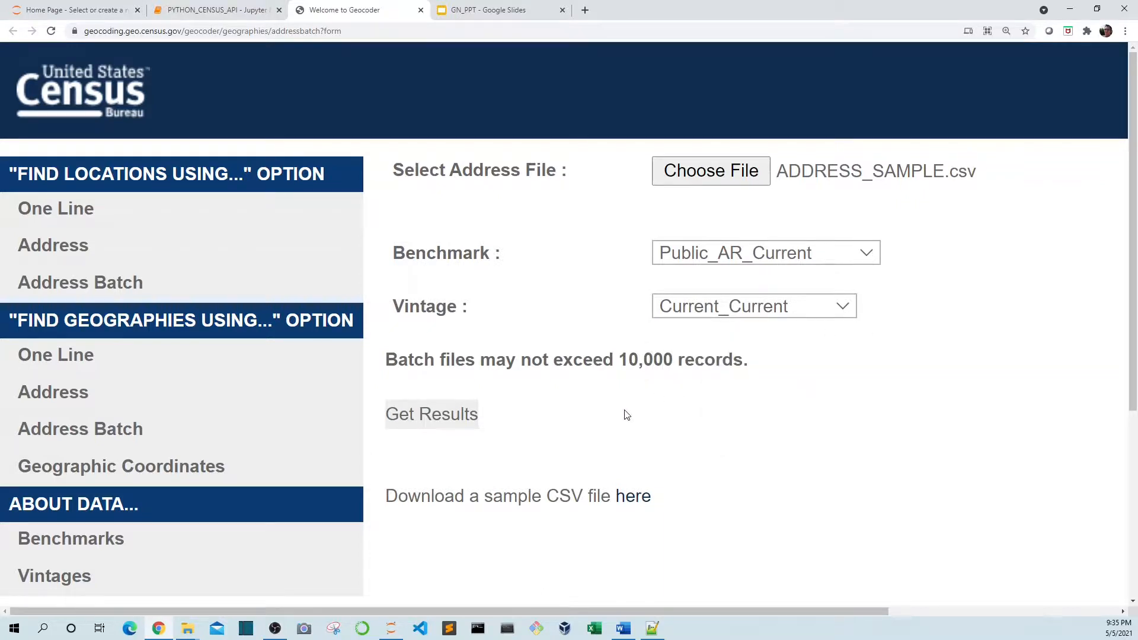
pyautogui.moveTo(640, 343)
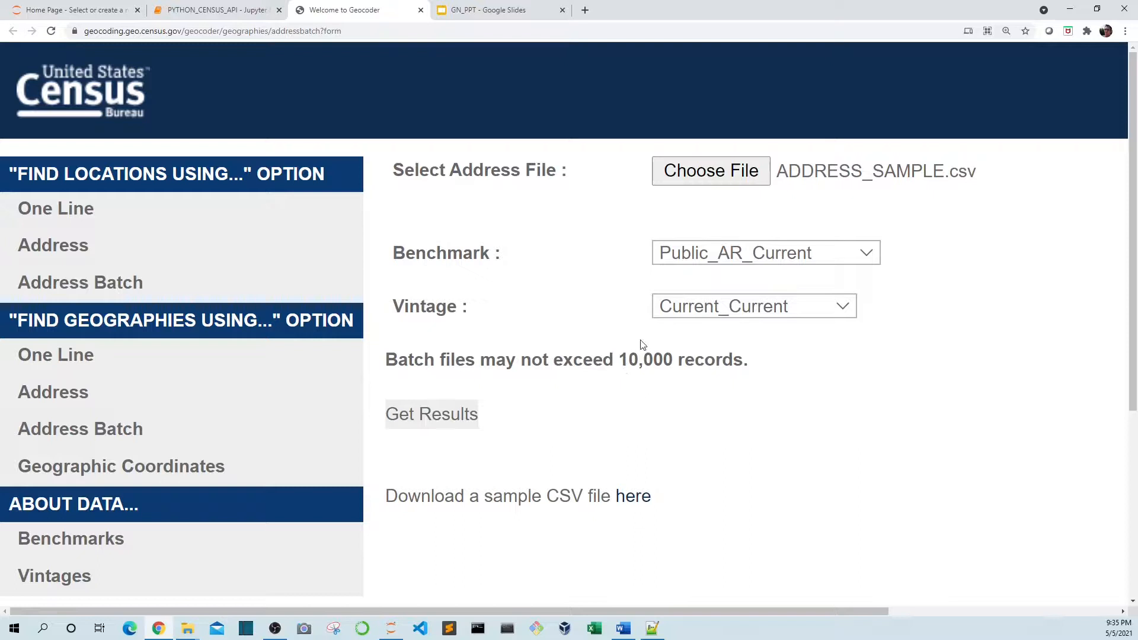
pyautogui.moveTo(651, 390)
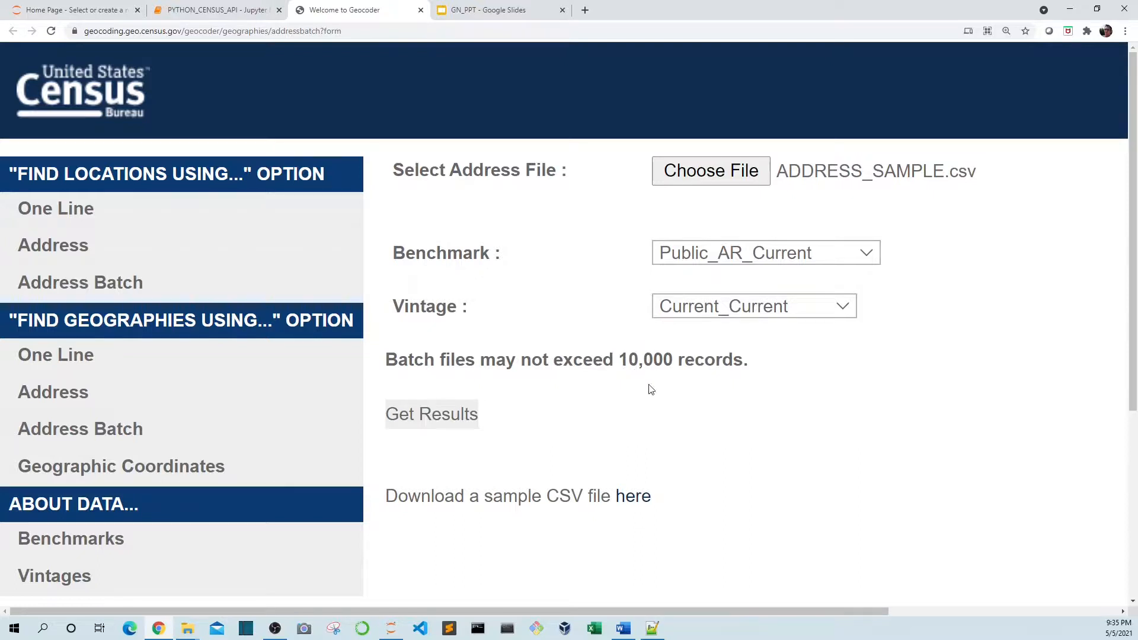
pyautogui.moveTo(645, 384)
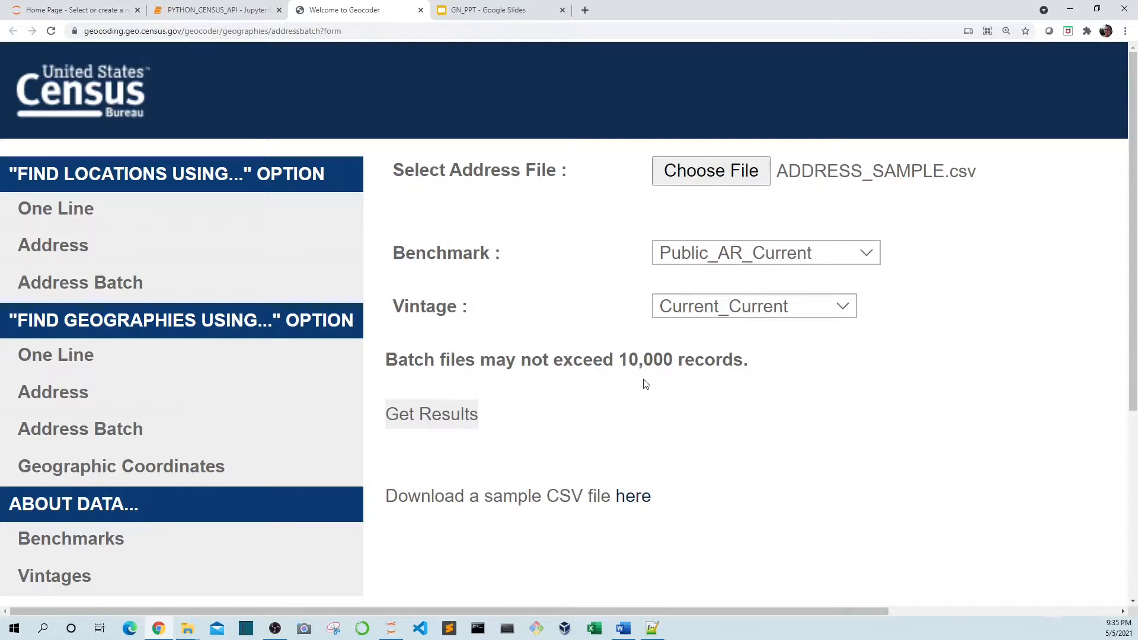
pyautogui.moveTo(492, 400)
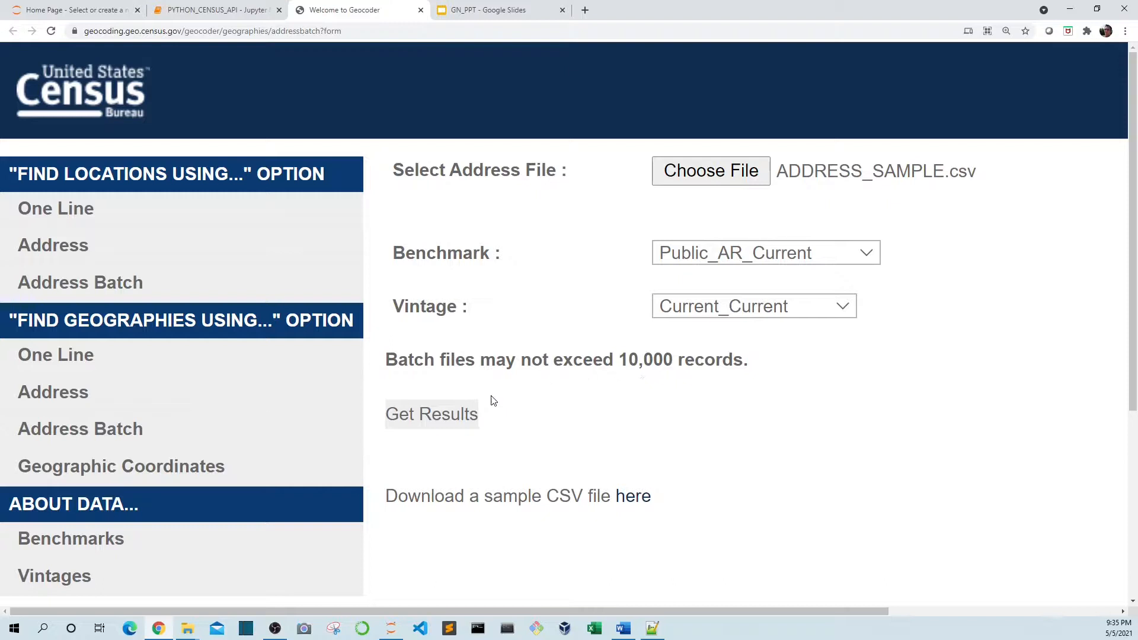
# - Get batch geocoding results and open the downloaded GeocodeResults (6).csv in Excel
pyautogui.click(431, 414)
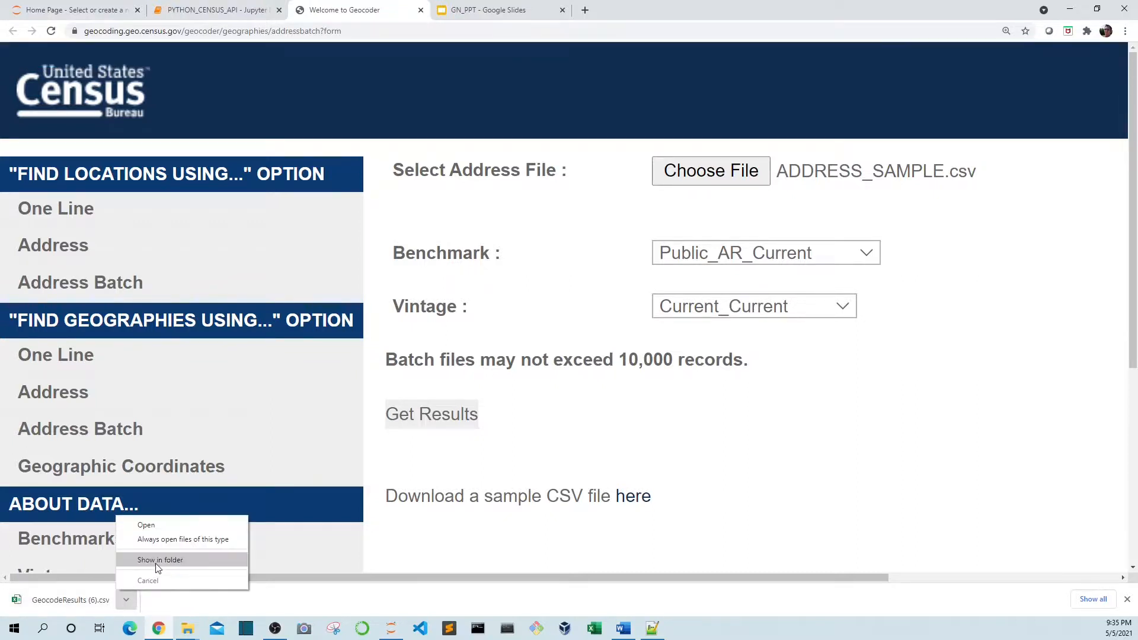
pyautogui.click(146, 526)
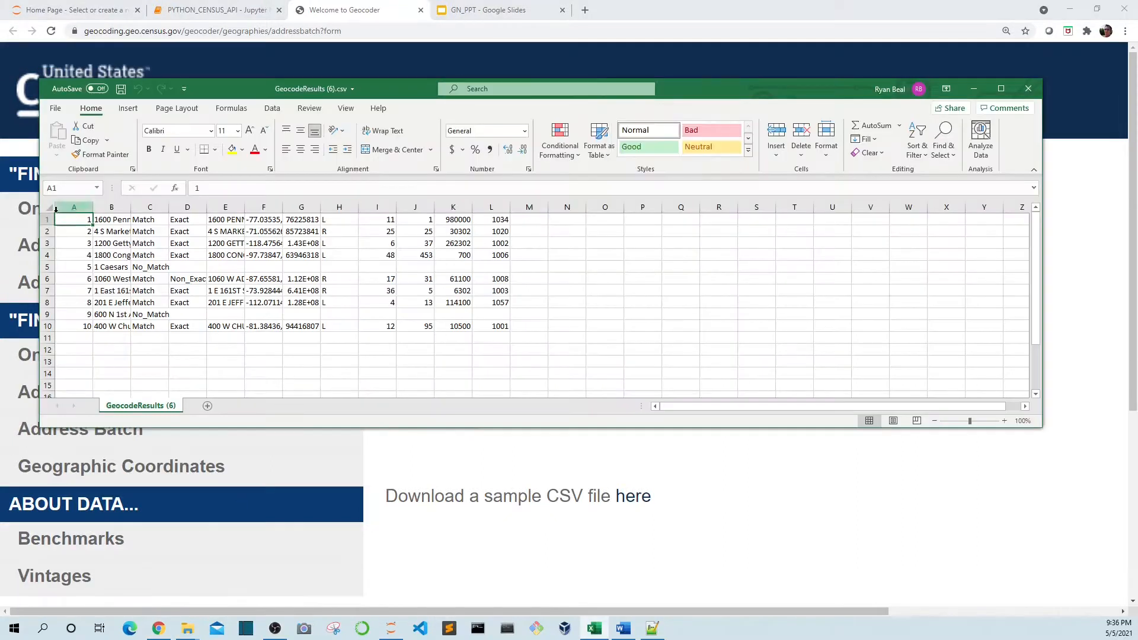